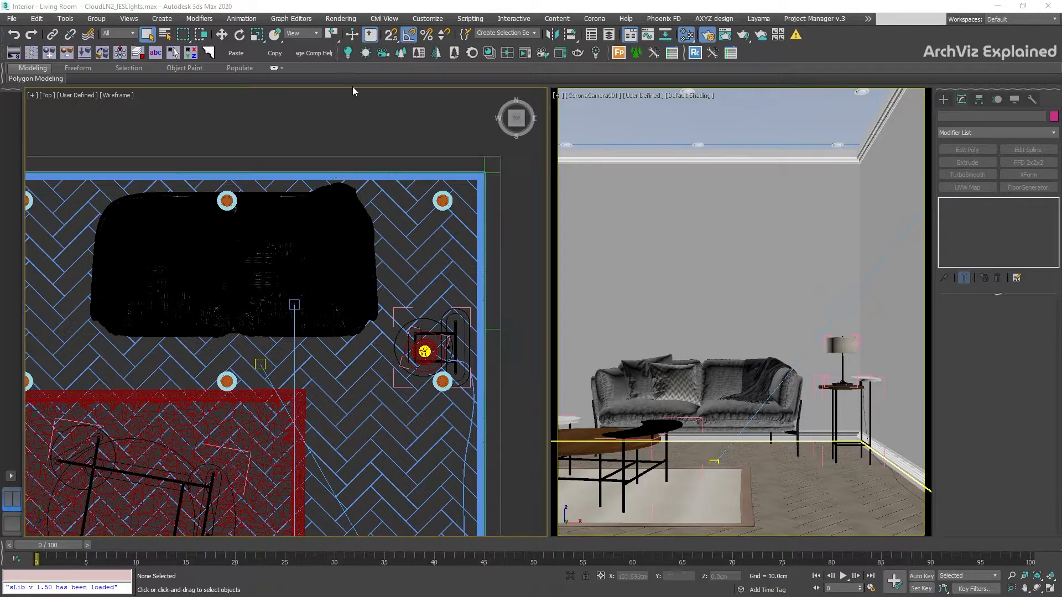
Step: Create a CoronaLight with Disk shape placed over a ceiling pot light in the Top view
{"action": "left_click", "coordinate": [942, 100]}
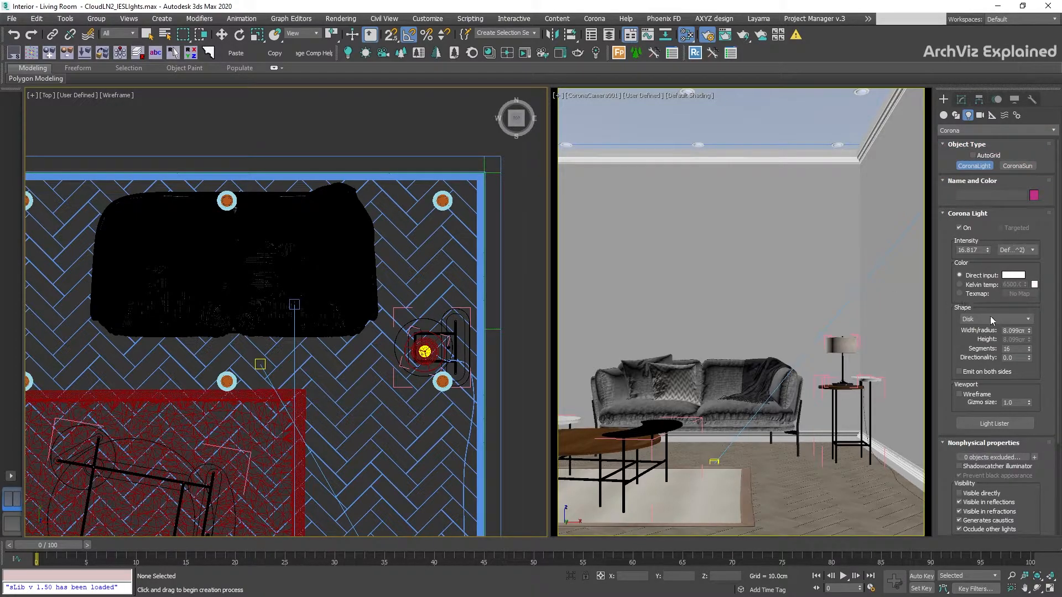
{"action": "left_click", "coordinate": [1026, 318]}
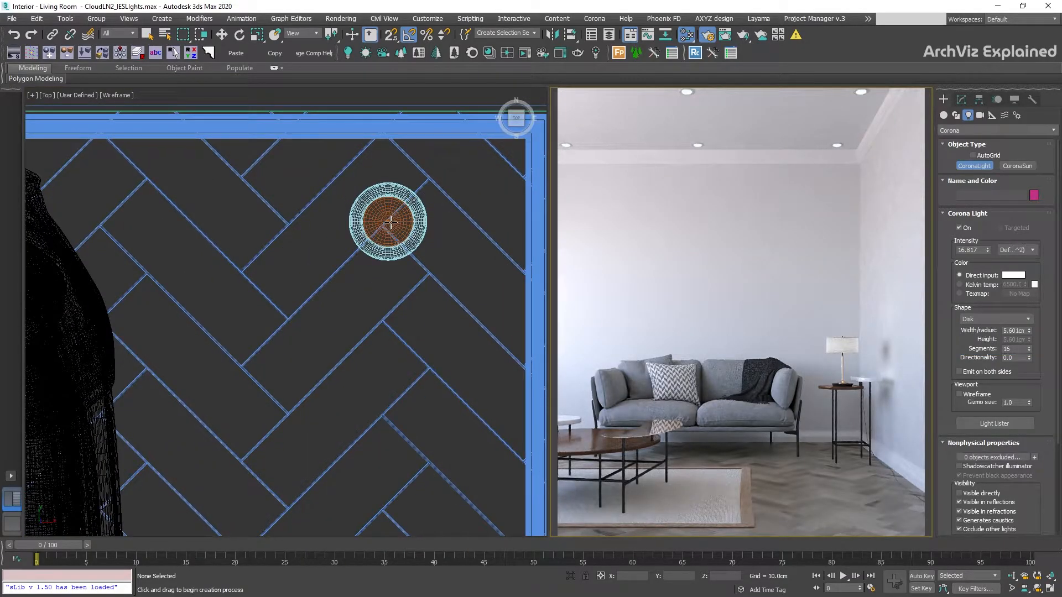
{"action": "left_click", "coordinate": [389, 223]}
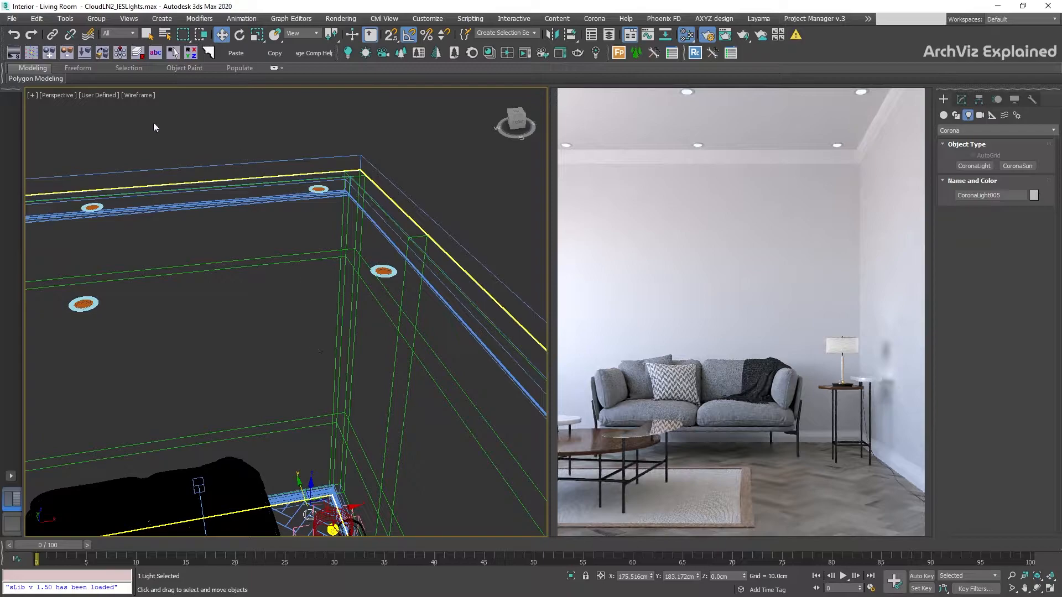
Step: Quick Align the disk light to the pot-light fixture and lower it slightly along Z
{"action": "left_click", "coordinate": [64, 19]}
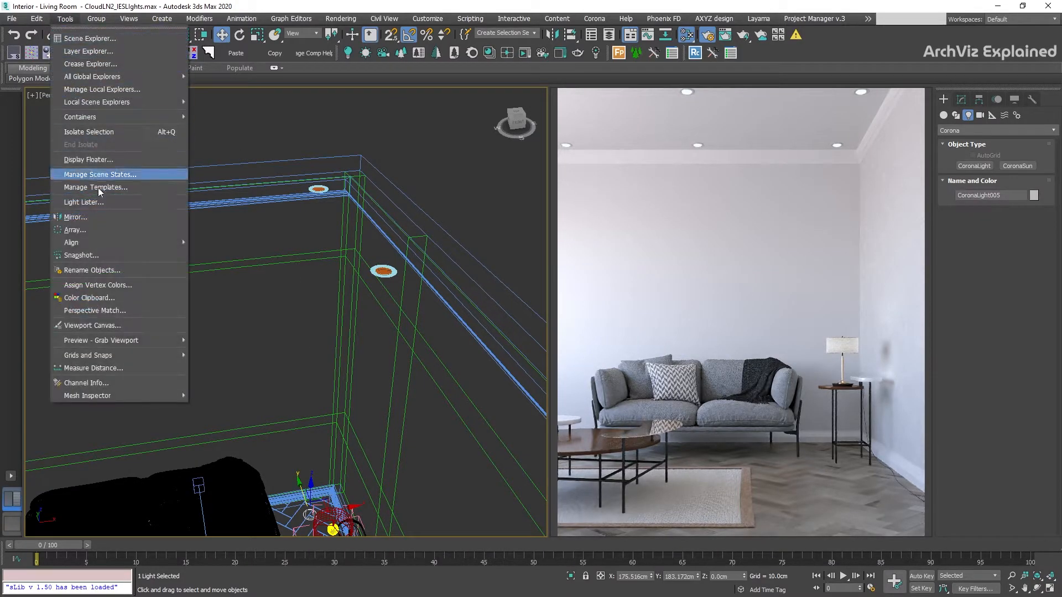
{"action": "mouse_move", "coordinate": [71, 243]}
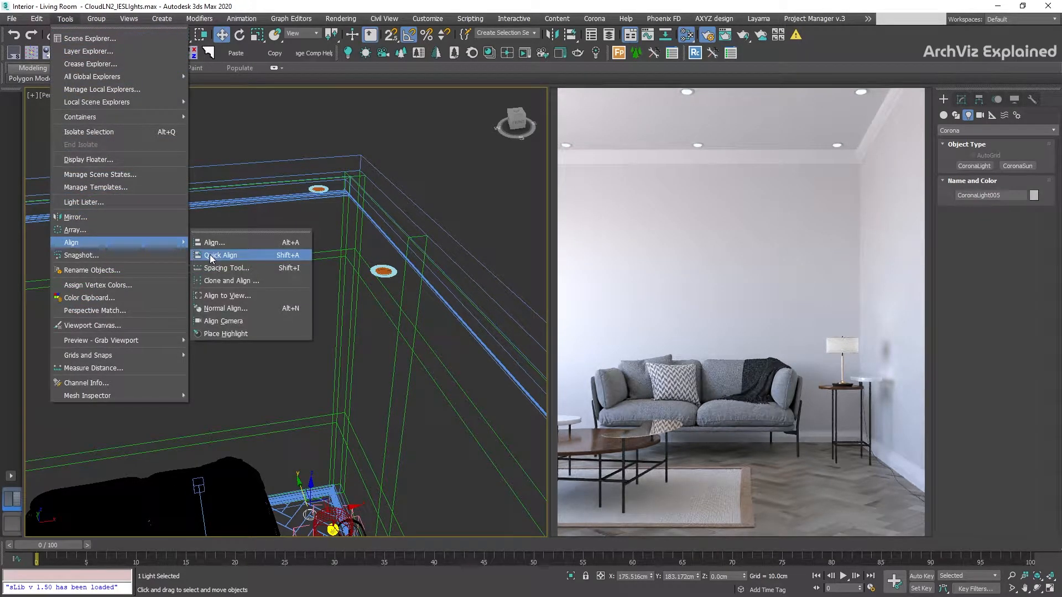
{"action": "left_click", "coordinate": [221, 255]}
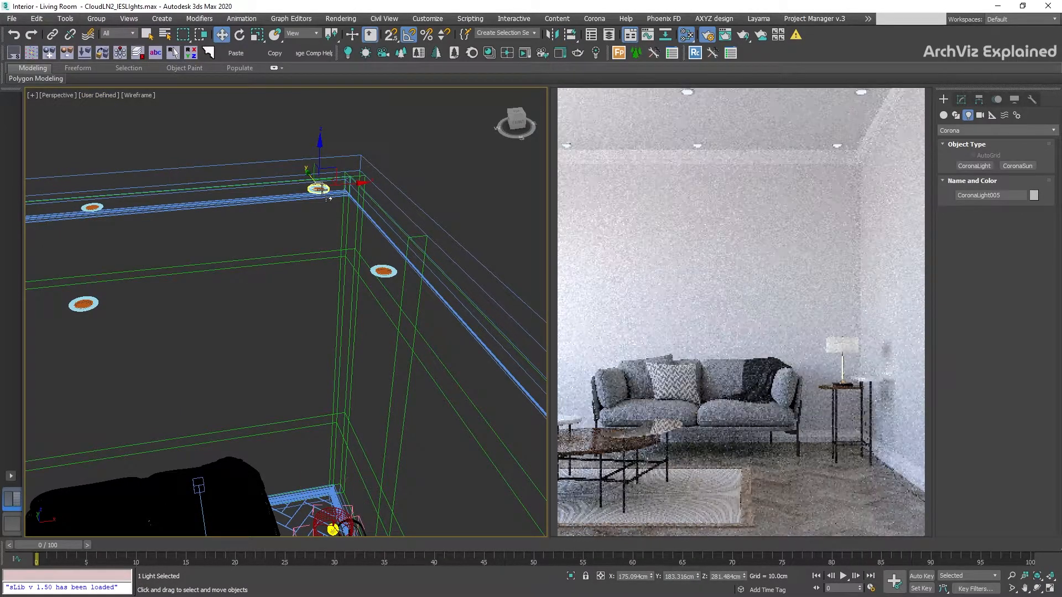
{"action": "left_click_drag", "start_coordinate": [319, 186], "coordinate": [319, 159]}
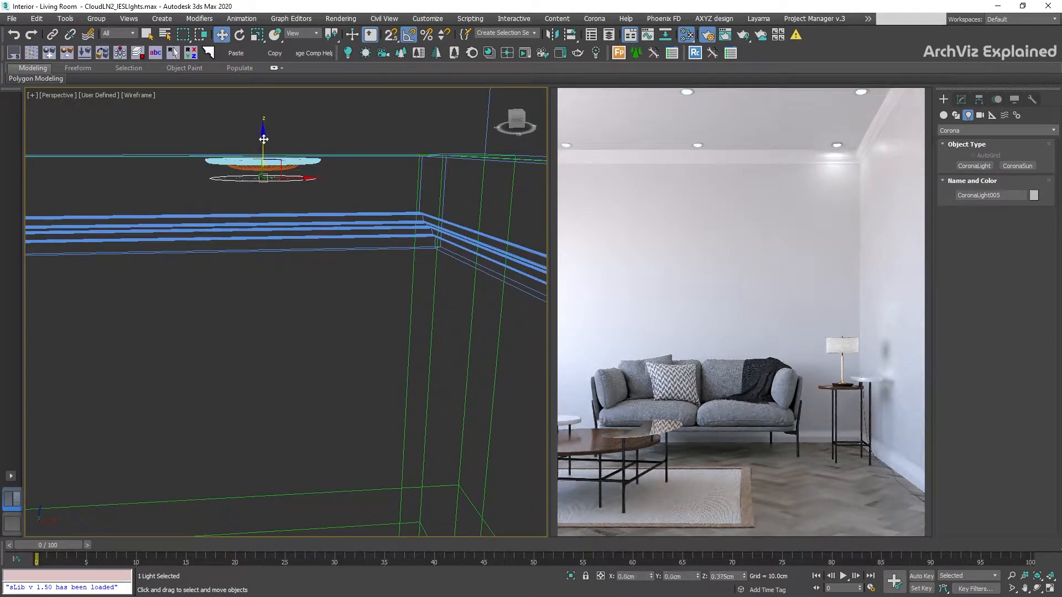
{"action": "left_click", "coordinate": [263, 162]}
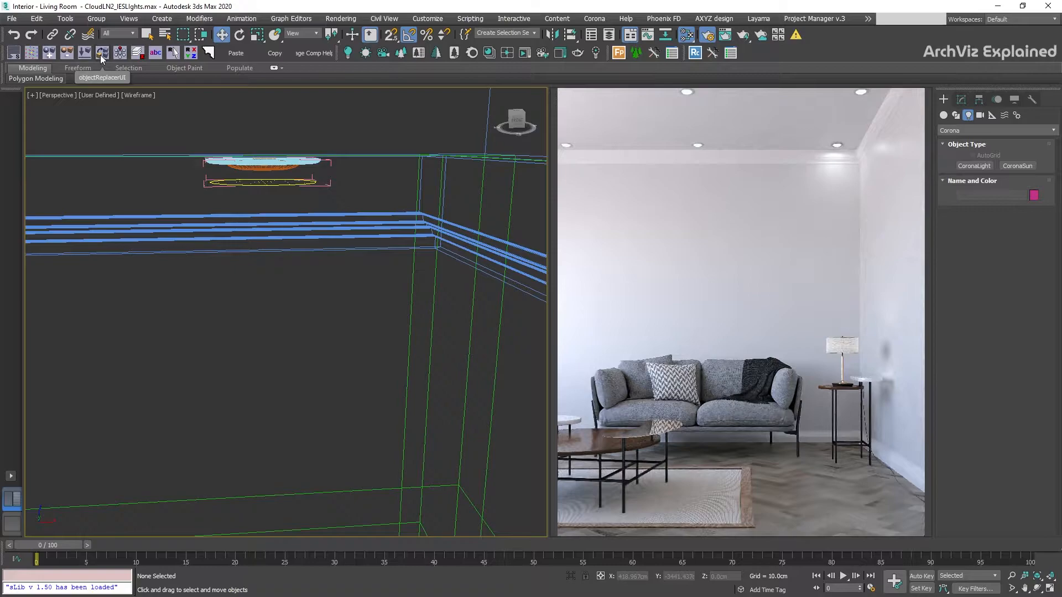
Step: Attach the light into Group022 and replace the other fixtures with instances via objectReplacer
{"action": "left_click", "coordinate": [101, 53]}
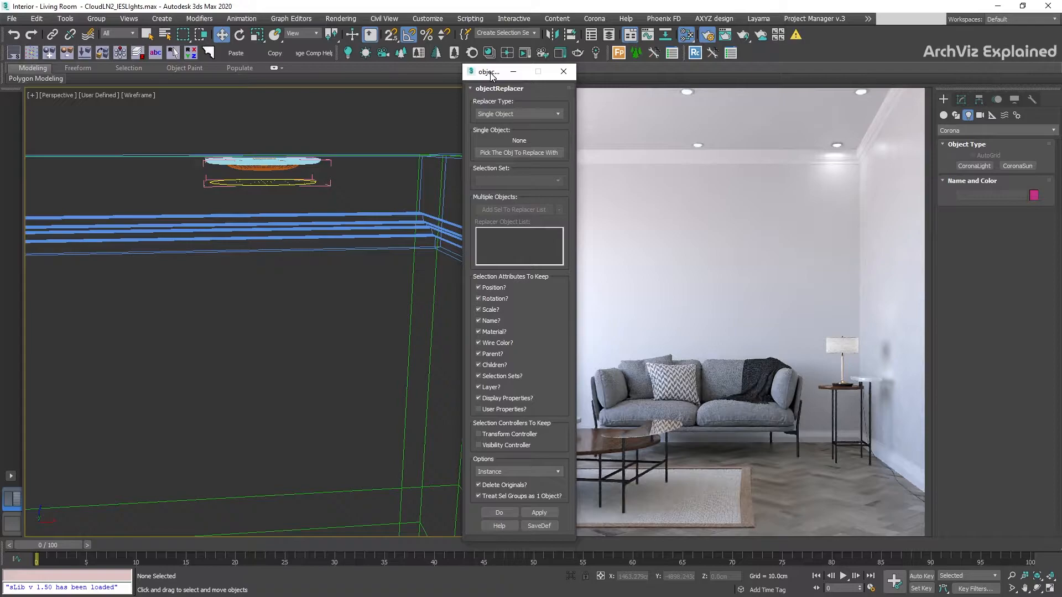
{"action": "left_click", "coordinate": [96, 19]}
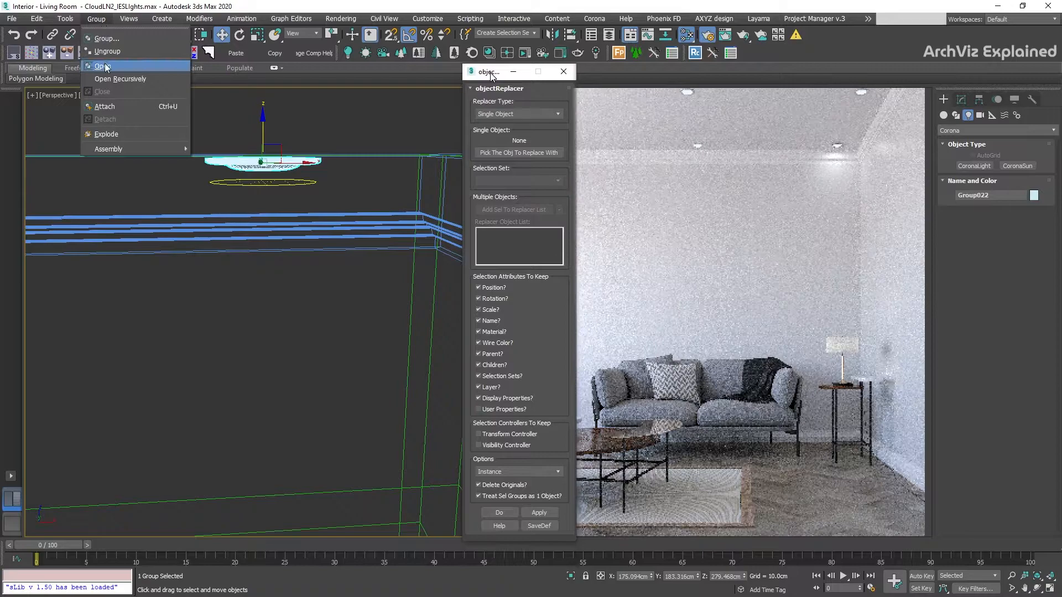
{"action": "left_click", "coordinate": [102, 65]}
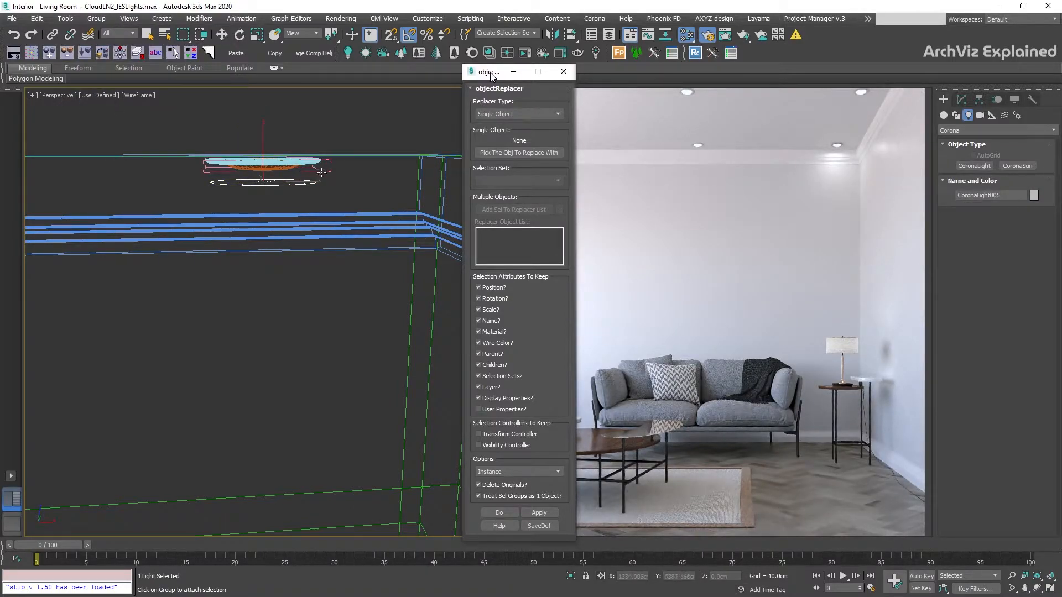
{"action": "left_click", "coordinate": [518, 152]}
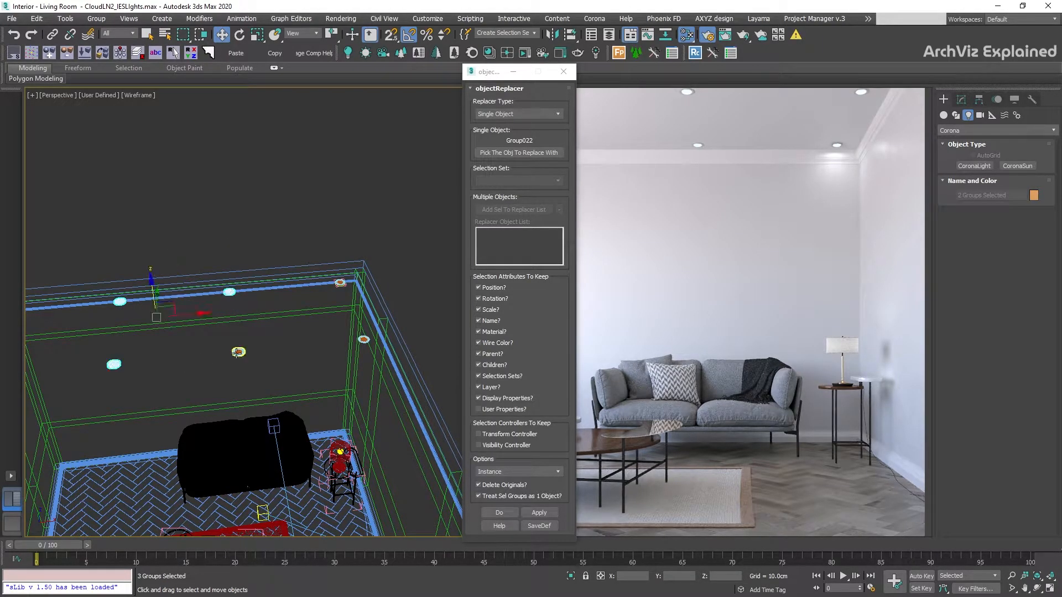
{"action": "left_click", "coordinate": [538, 512]}
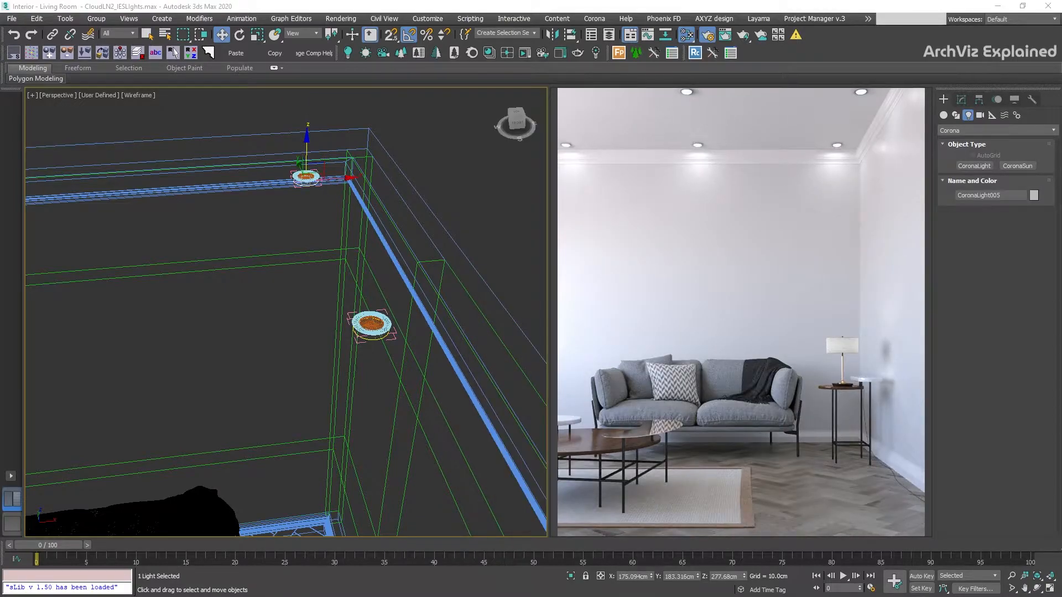
Step: Enable IES on the disk light in the Modify panel and browse for a profile file
{"action": "left_click", "coordinate": [960, 100]}
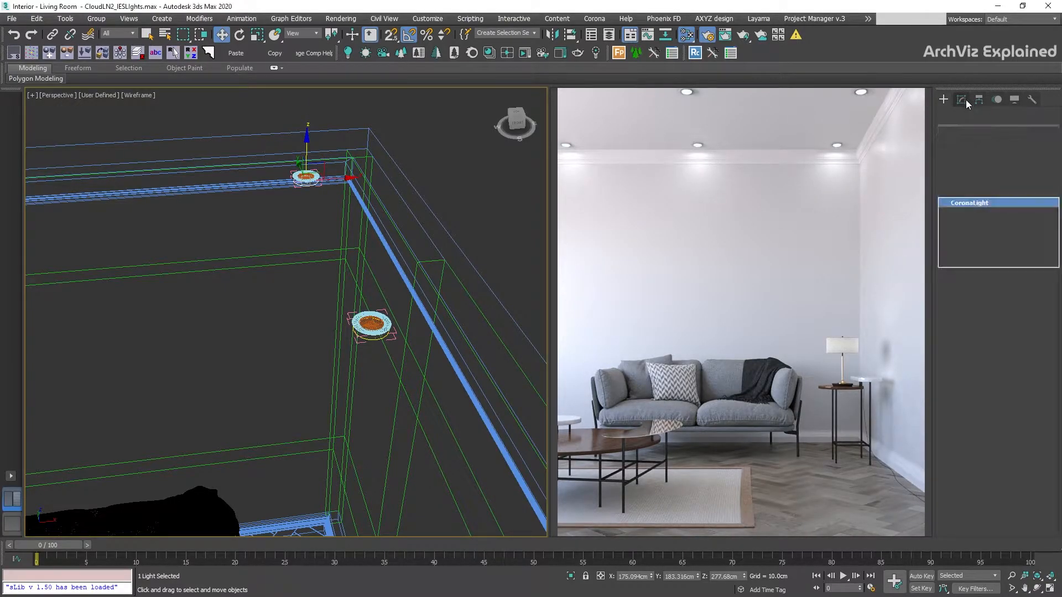
{"action": "left_click", "coordinate": [960, 99]}
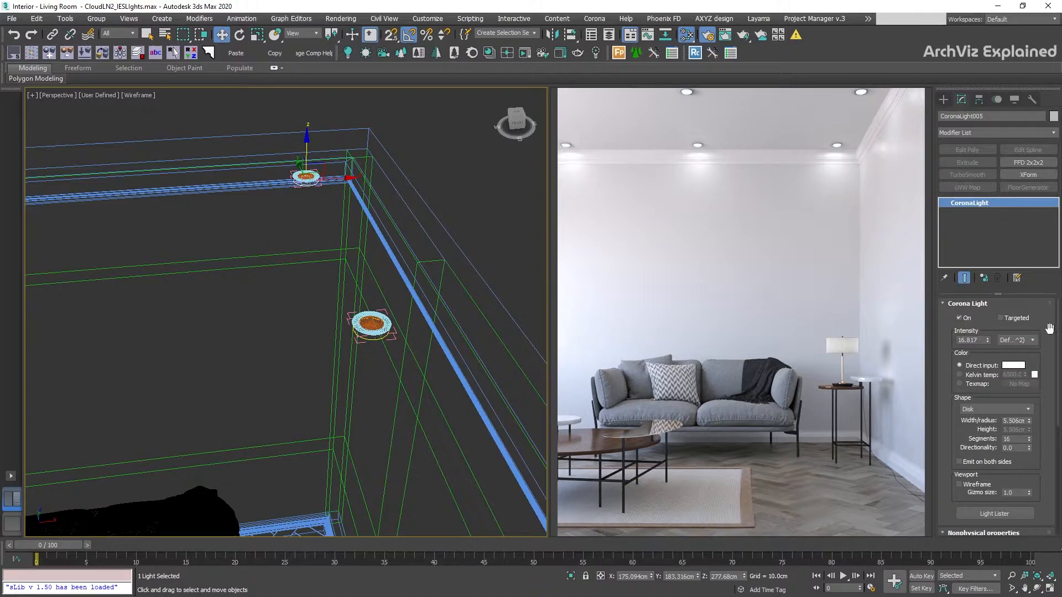
{"action": "scroll", "scroll_direction": "down", "scroll_amount": 3}
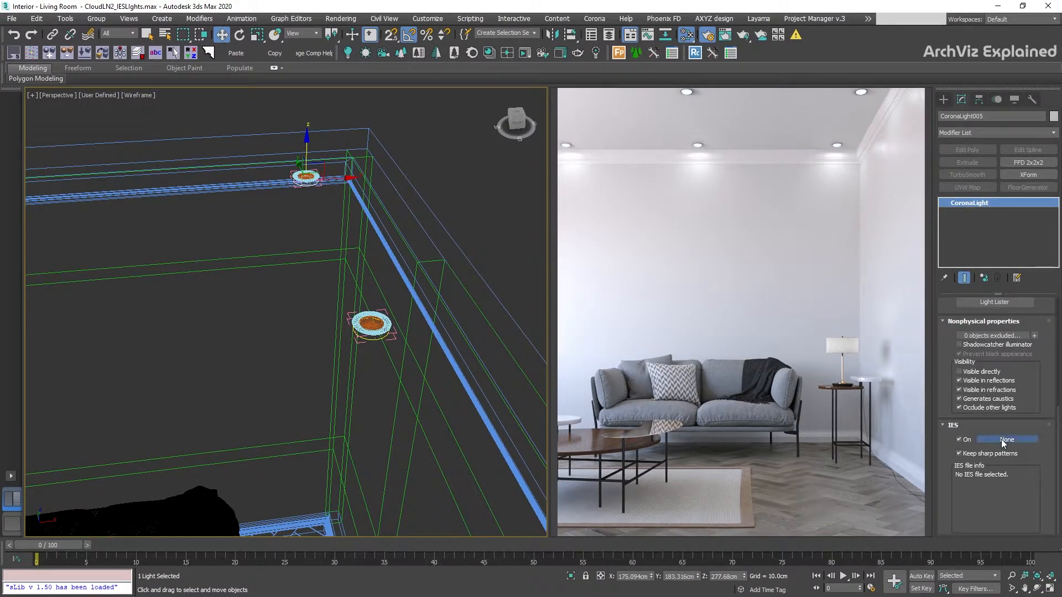
{"action": "left_click", "coordinate": [1006, 439]}
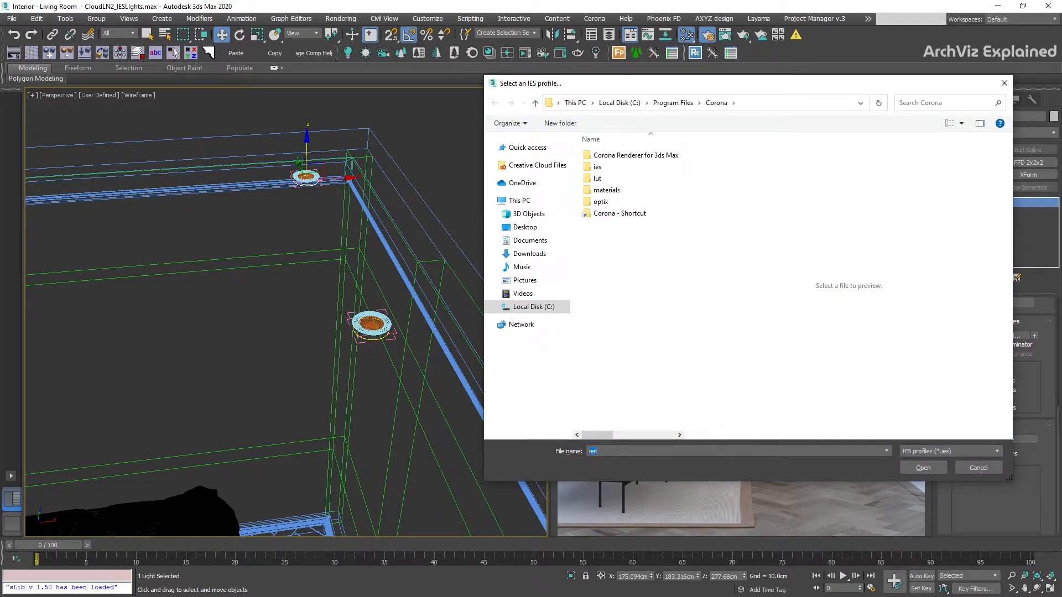
Step: Enter the Corona ies folder listing the bundled Real-IES profiles
{"action": "left_click", "coordinate": [610, 167]}
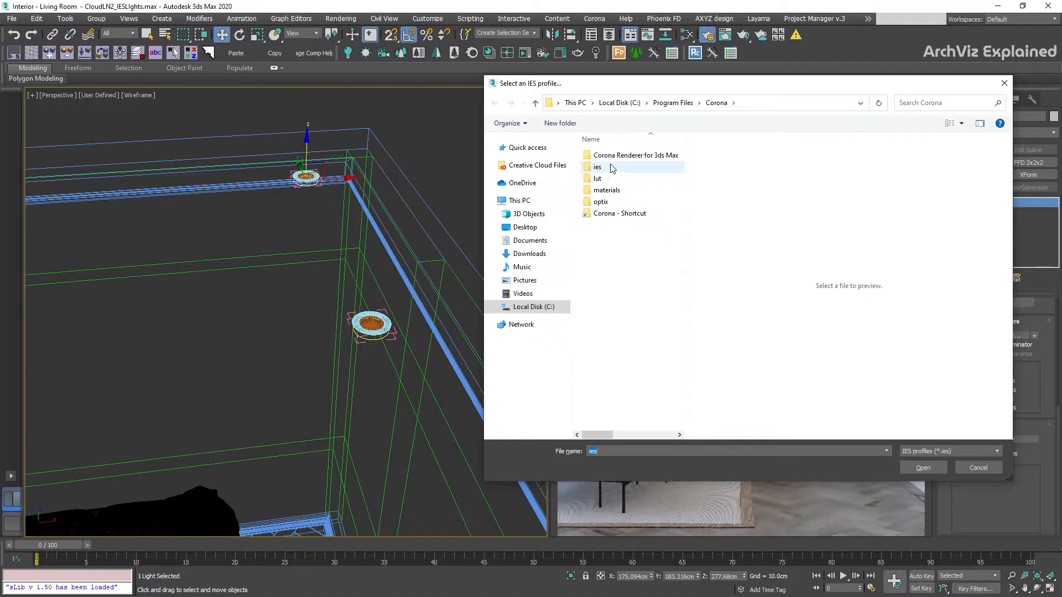
{"action": "mouse_move", "coordinate": [597, 167]}
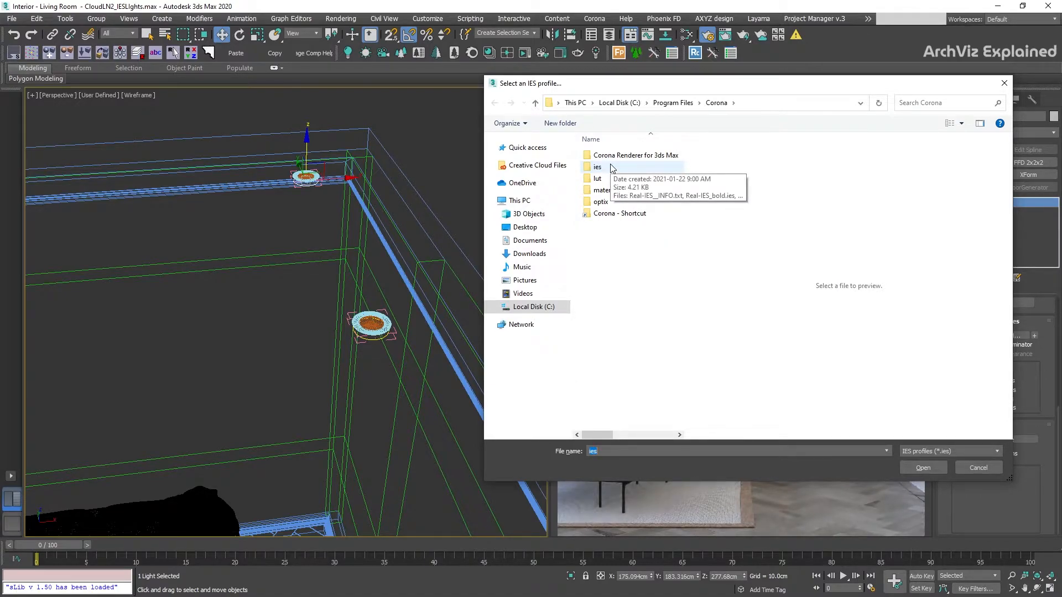
{"action": "double_click", "coordinate": [596, 167]}
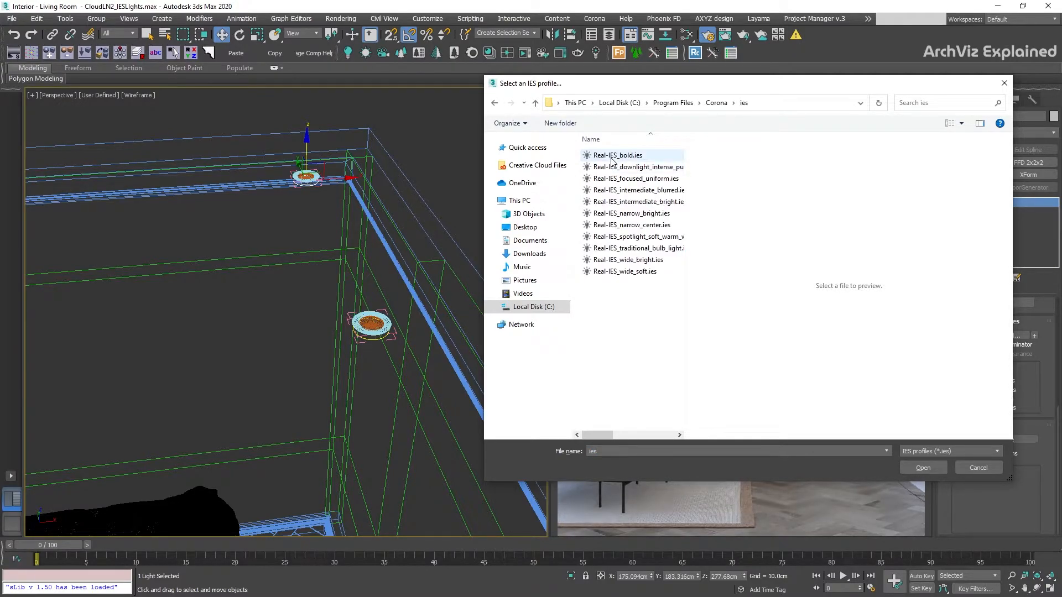
{"action": "mouse_move", "coordinate": [629, 178]}
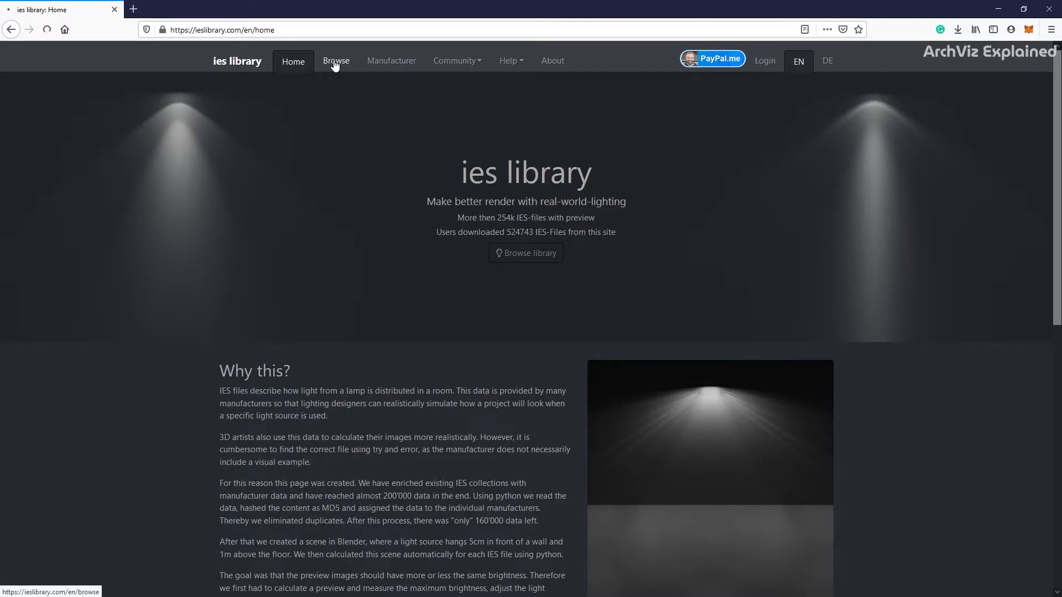
Step: Browse ieslibrary.com BEGA profiles and preview the 7200 lm, 51 W downlight card
{"action": "left_click", "coordinate": [335, 60]}
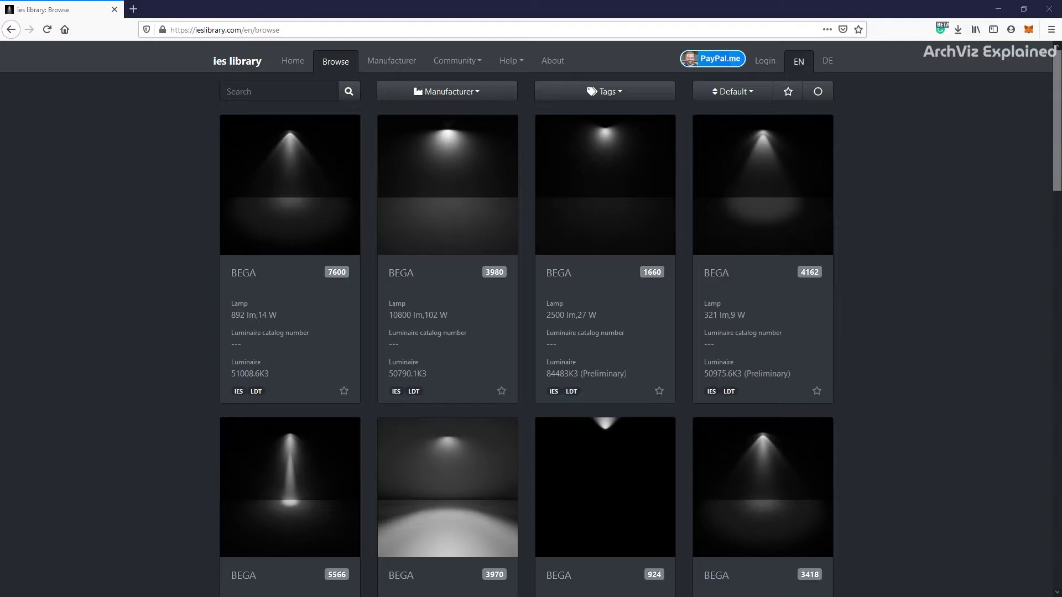
{"action": "scroll", "scroll_direction": "down", "scroll_amount": 3}
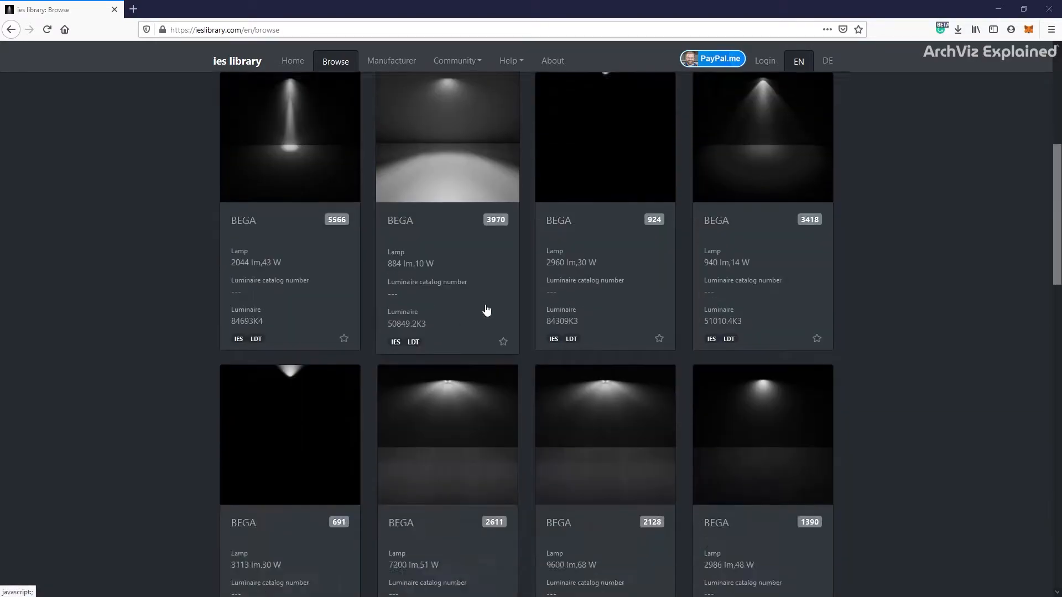
{"action": "left_click", "coordinate": [447, 434]}
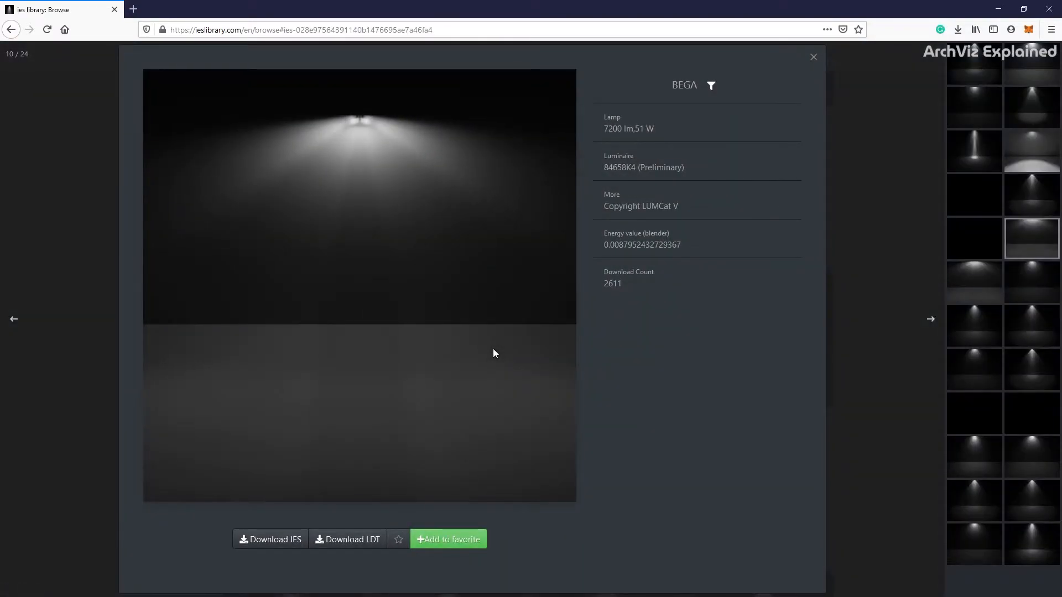
{"action": "left_click", "coordinate": [813, 56]}
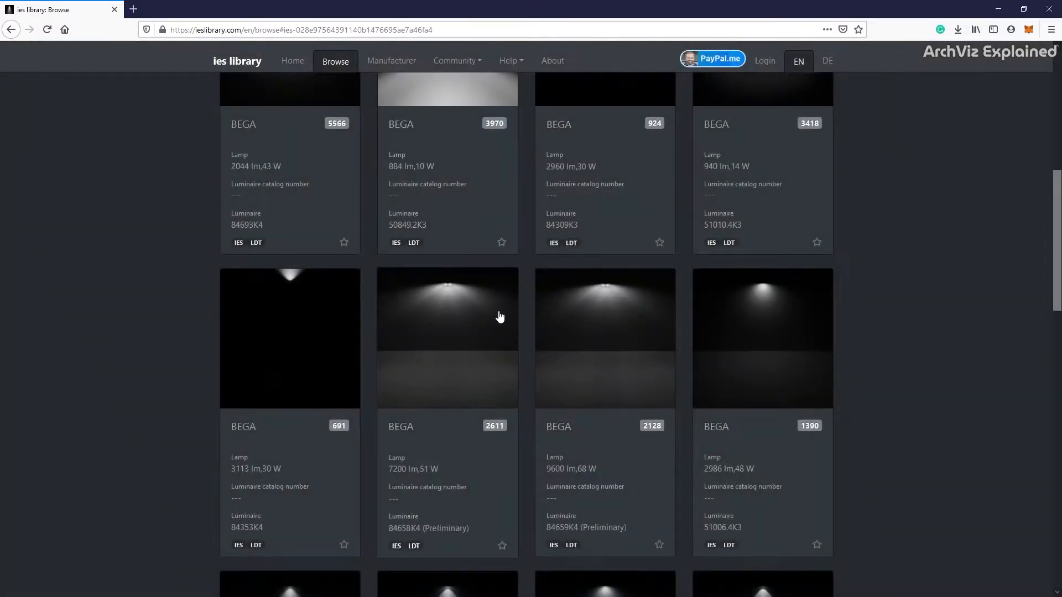
{"action": "scroll", "scroll_direction": "down", "scroll_amount": 3}
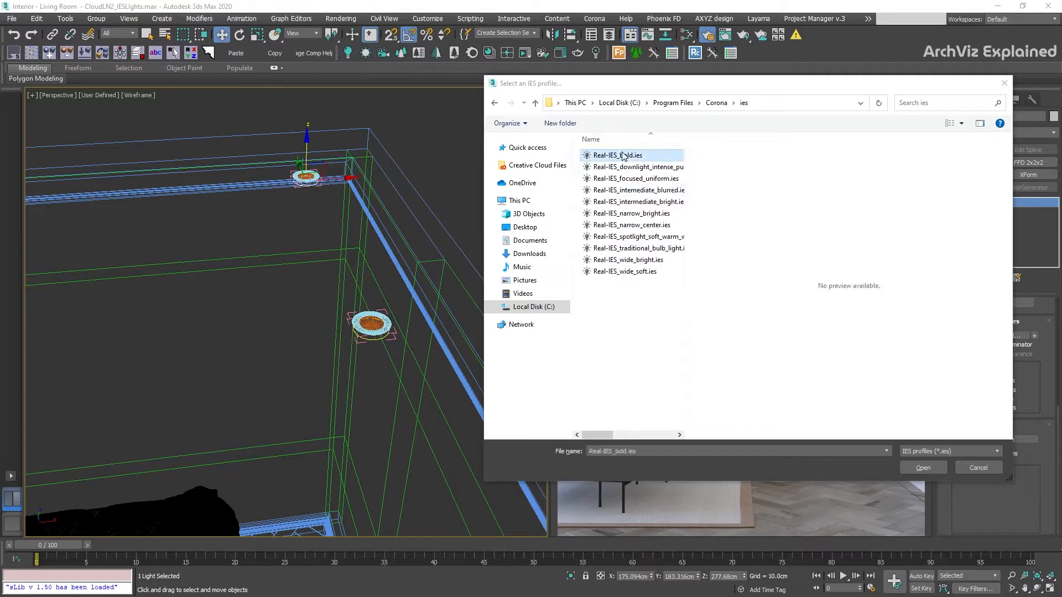
Step: Load the Real-IES_bold profile, then swap it for narrow_bright
{"action": "left_click", "coordinate": [977, 466]}
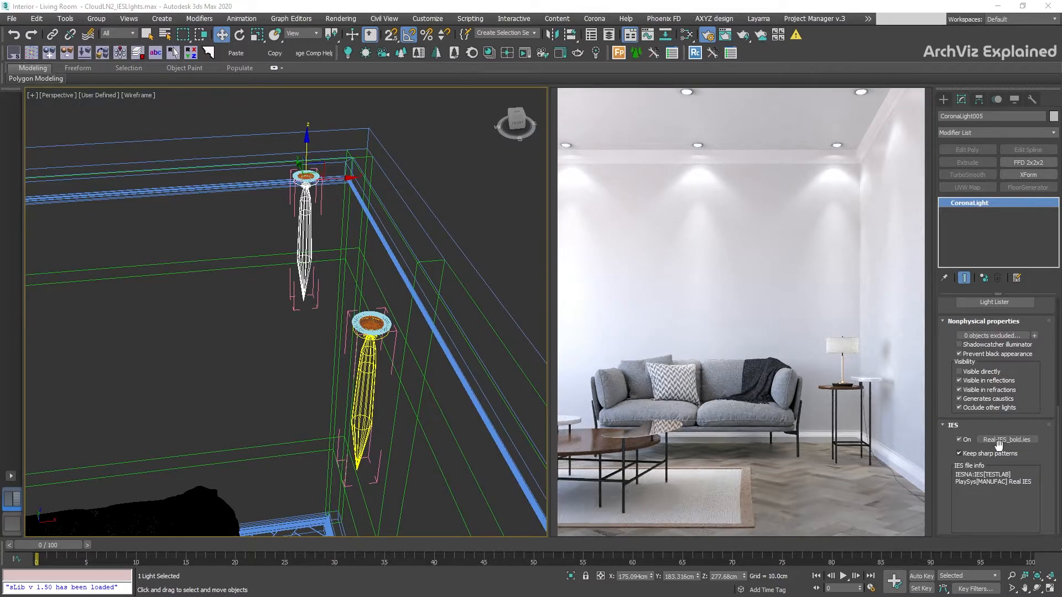
{"action": "left_click", "coordinate": [1006, 439]}
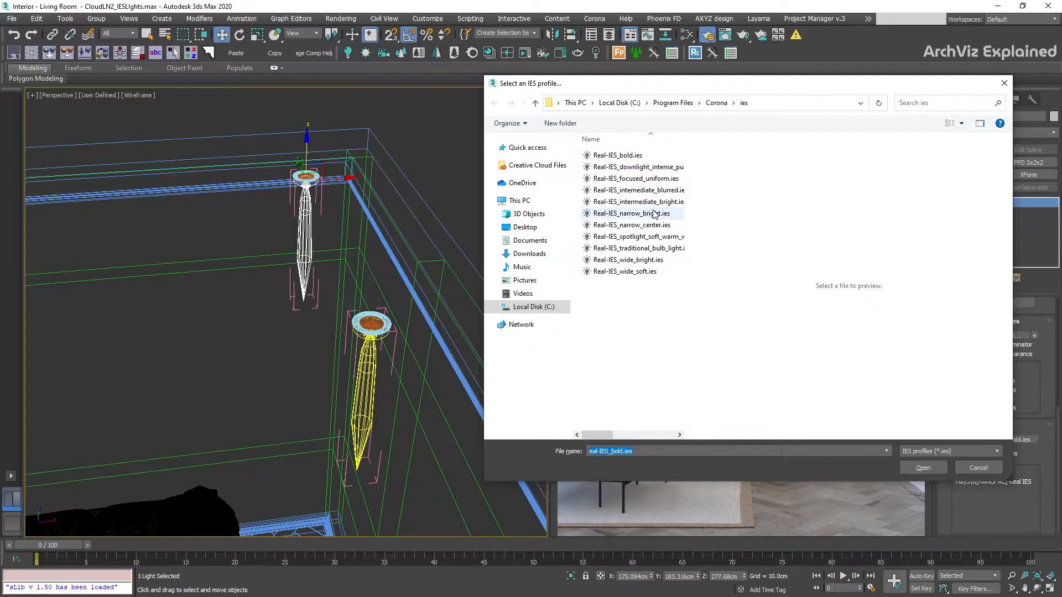
{"action": "left_click", "coordinate": [921, 467]}
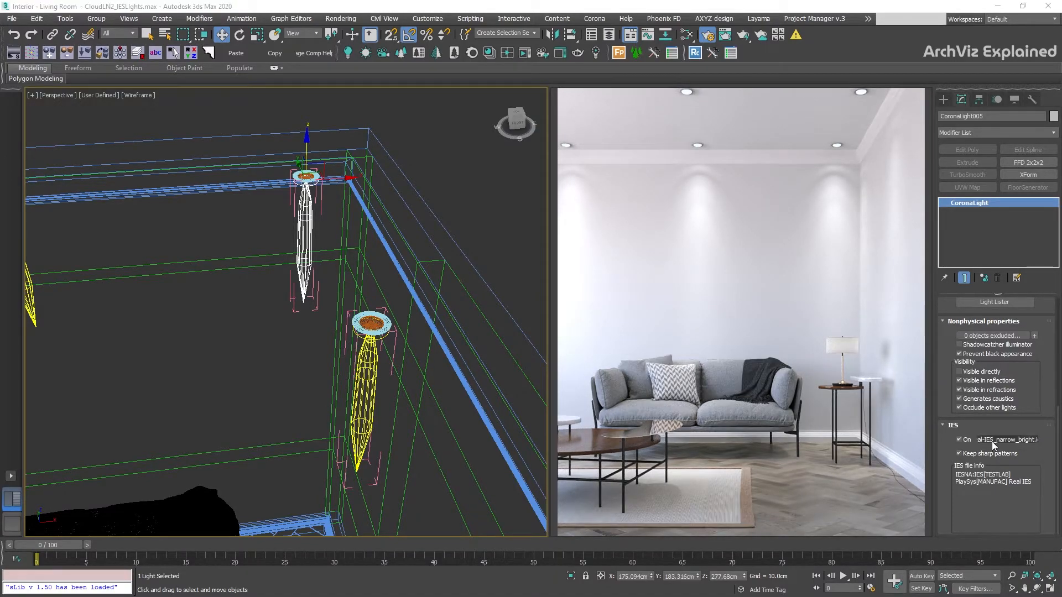
Step: Load Real-IES_spotlight_soft_warm_white_led.ies as the light's final profile
{"action": "left_click", "coordinate": [1006, 439]}
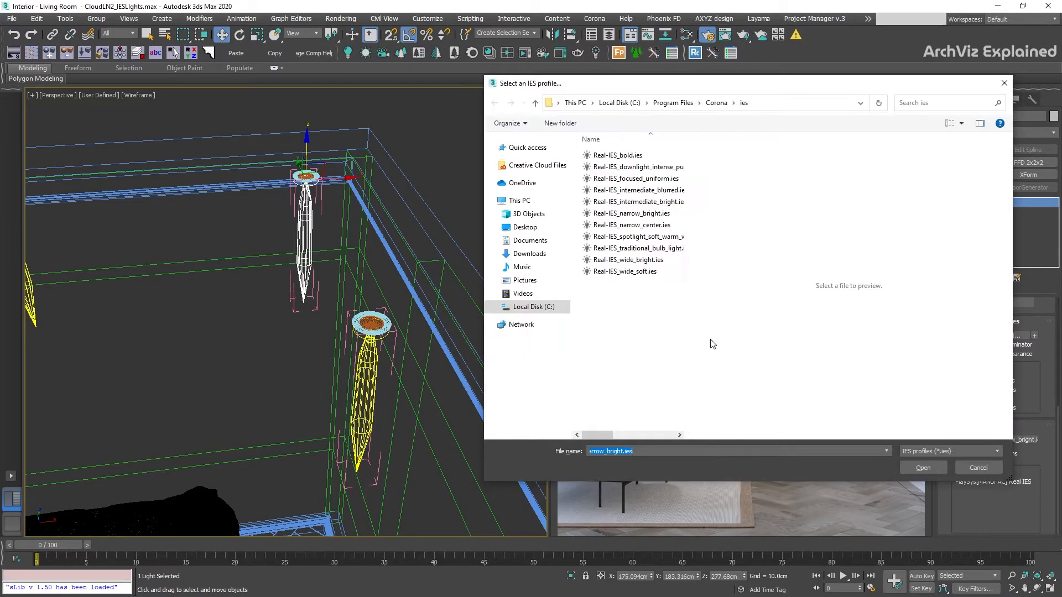
{"action": "left_click", "coordinate": [636, 237]}
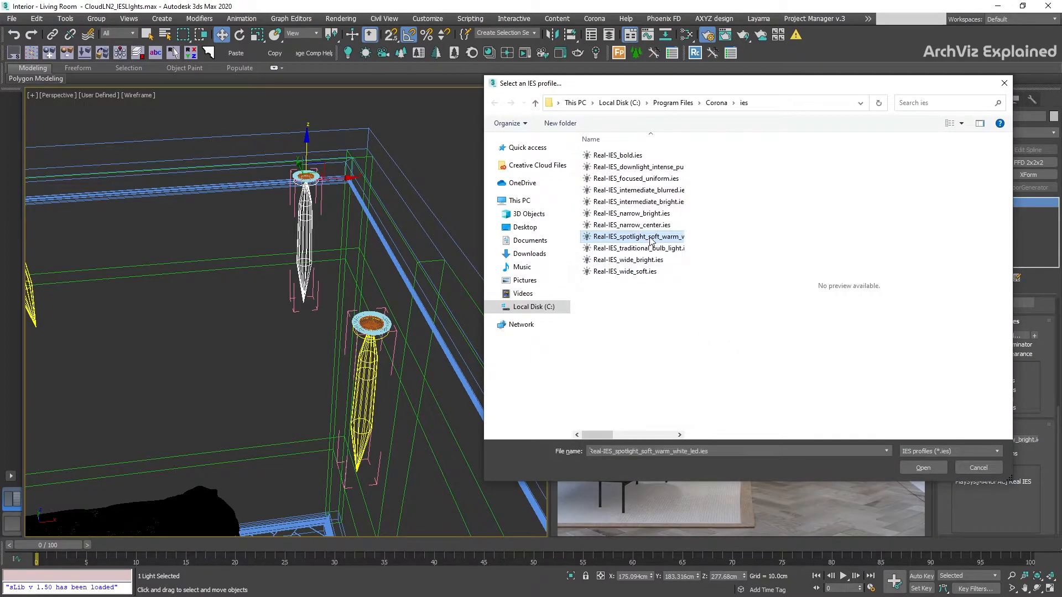
{"action": "left_click", "coordinate": [922, 467]}
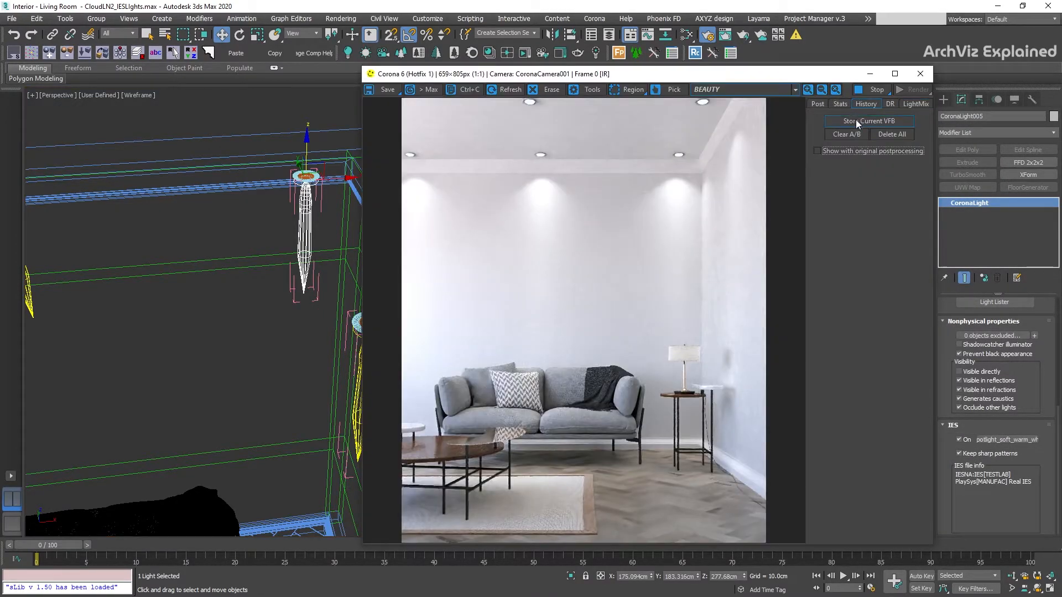
Step: Store renders with and without Keep sharp patterns in VFB History and compare them A/B
{"action": "left_click", "coordinate": [869, 121]}
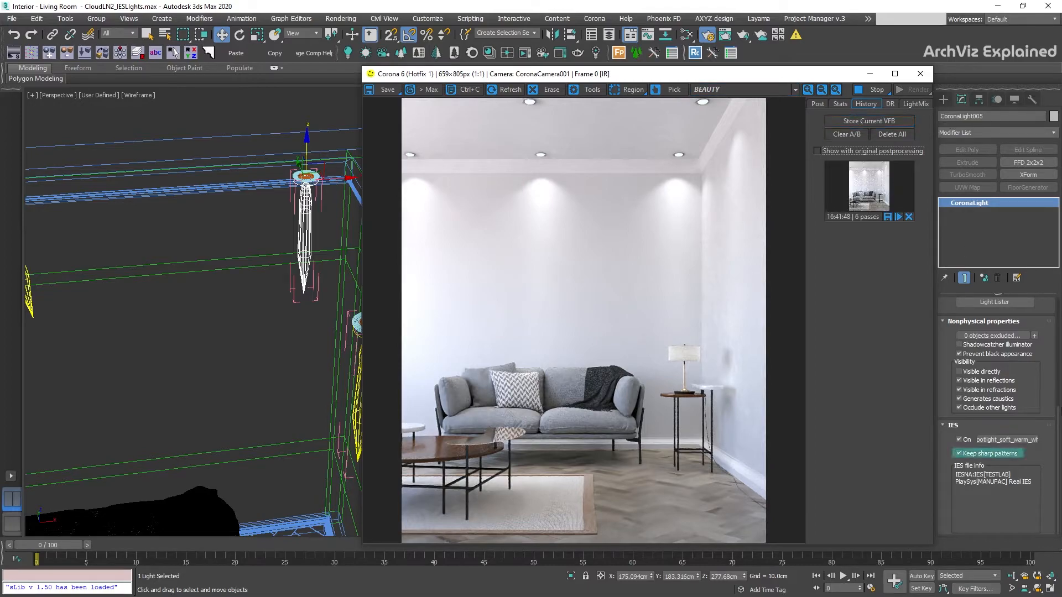
{"action": "left_click", "coordinate": [509, 90]}
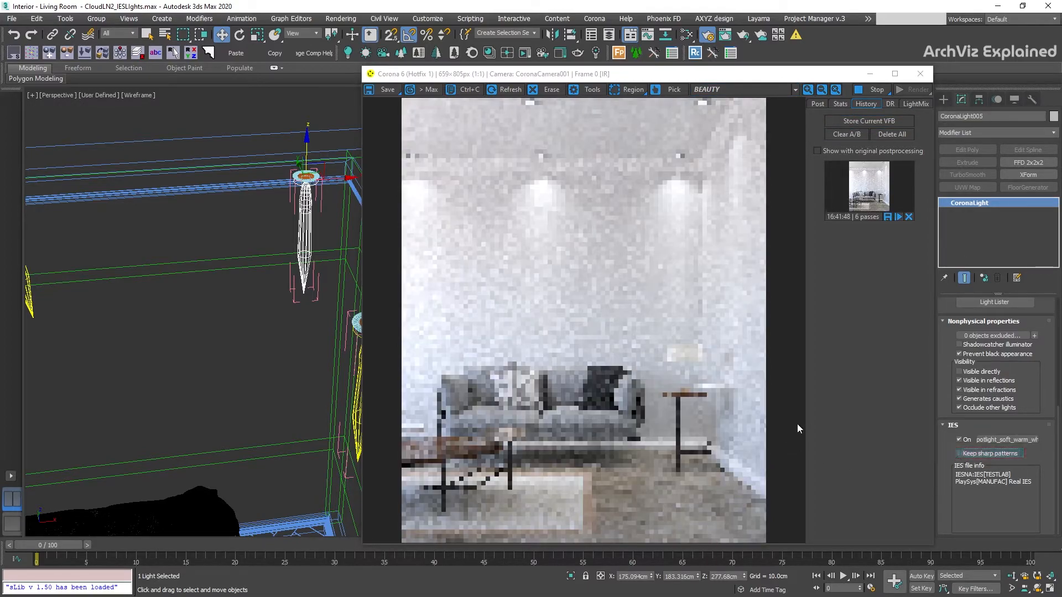
{"action": "mouse_move", "coordinate": [869, 121]}
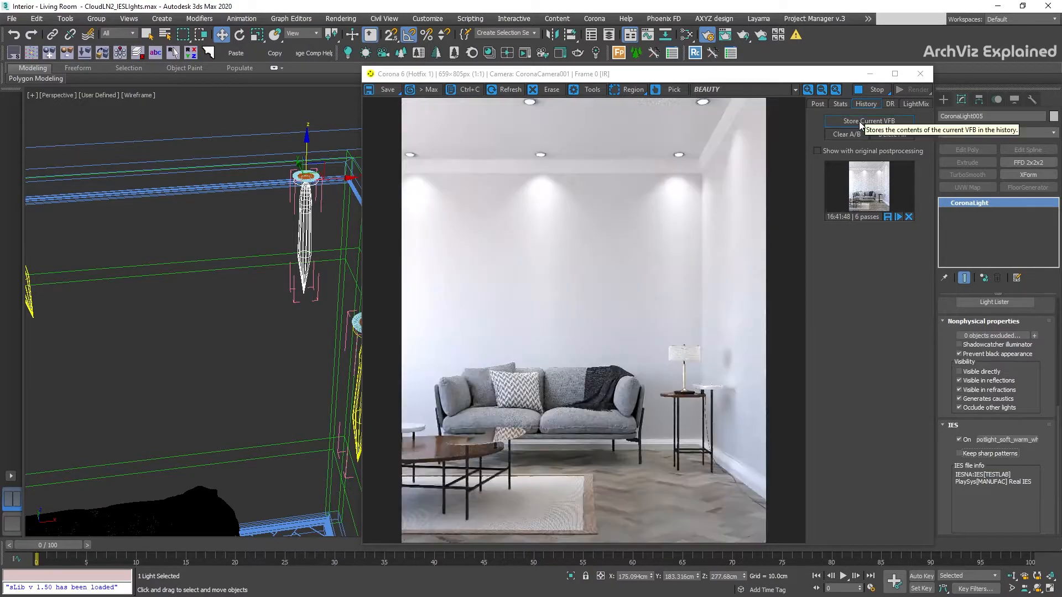
{"action": "left_click", "coordinate": [869, 121]}
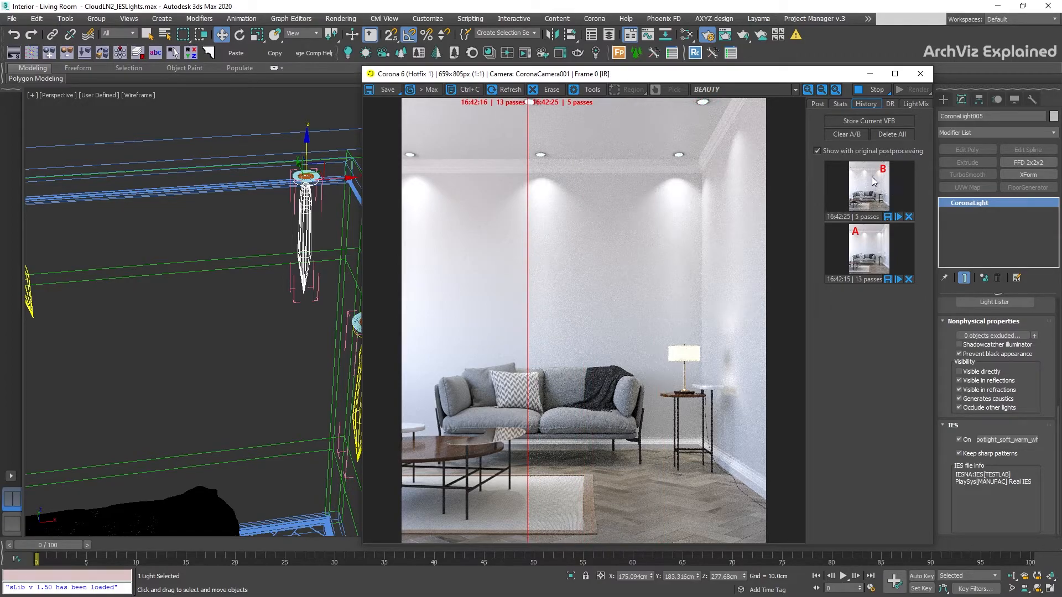
{"action": "left_click", "coordinate": [869, 189]}
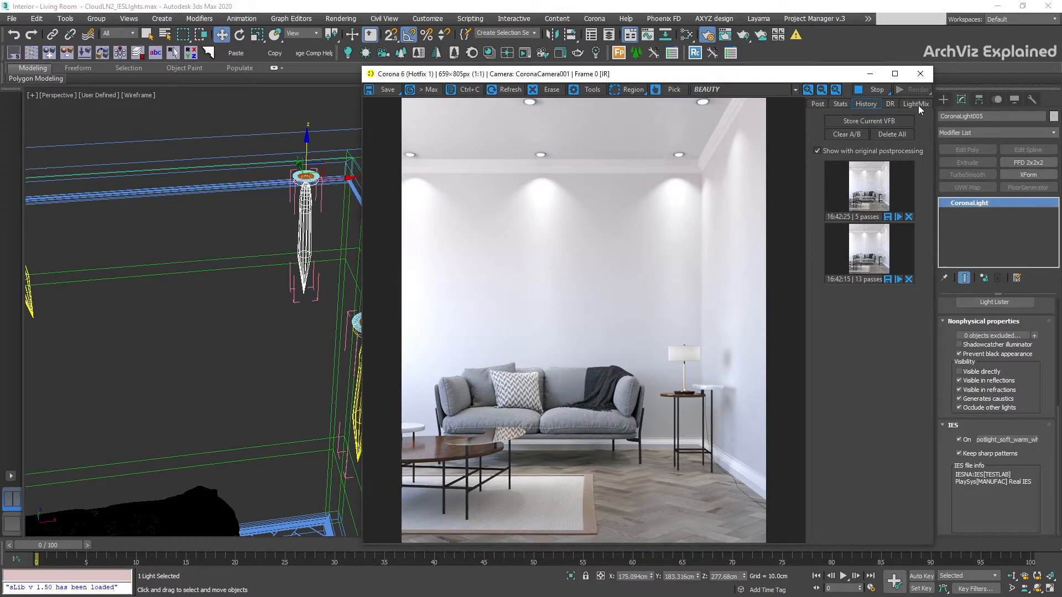
Step: Solo CoronaLight005 in LightMix, tune its intensity to about 0.7, then re-enable the other groups
{"action": "left_click", "coordinate": [915, 104]}
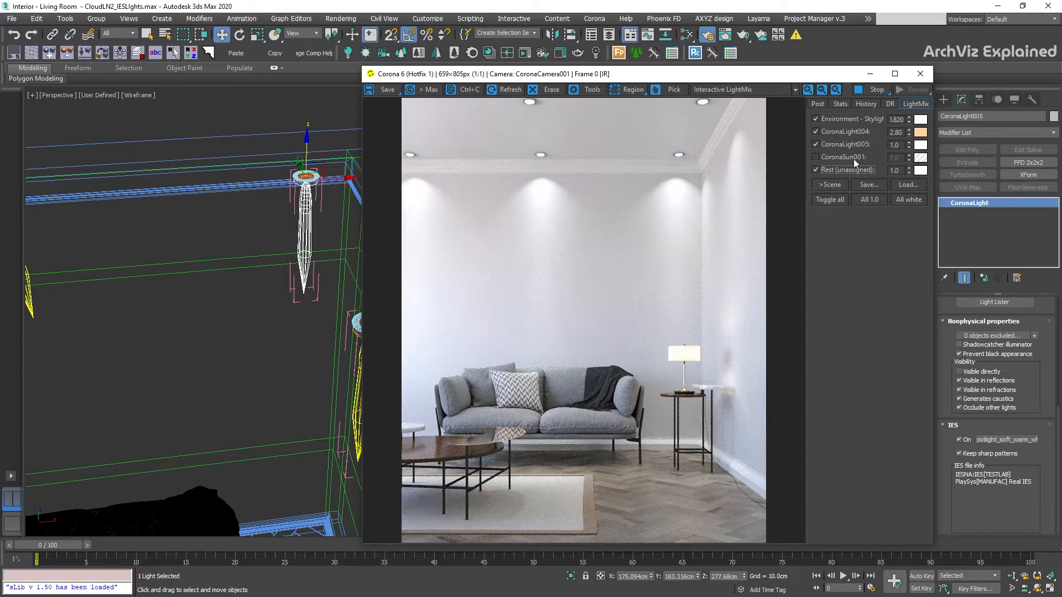
{"action": "left_click", "coordinate": [815, 119]}
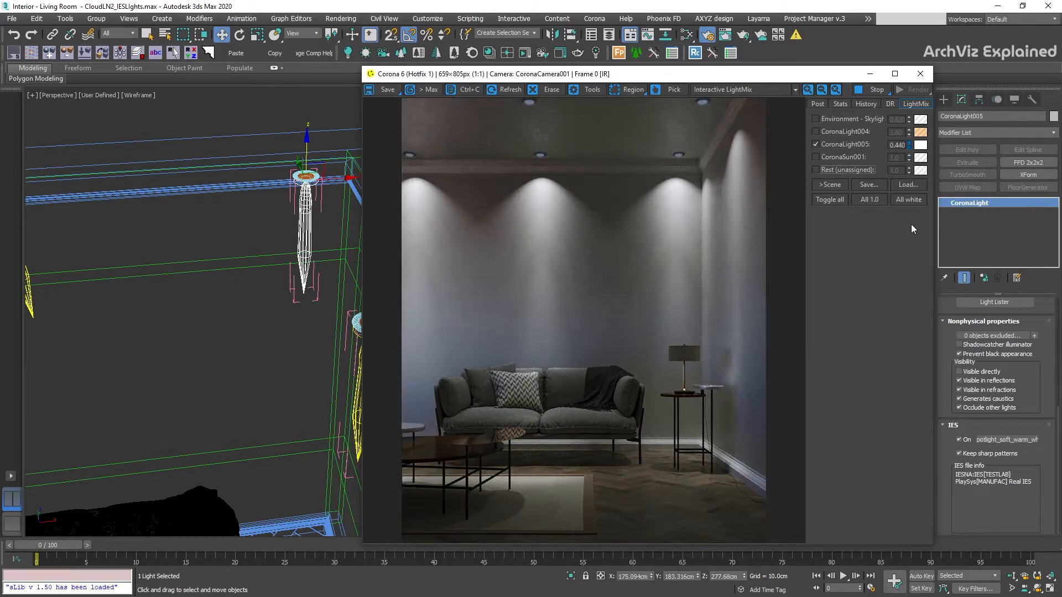
{"action": "left_click", "coordinate": [910, 143]}
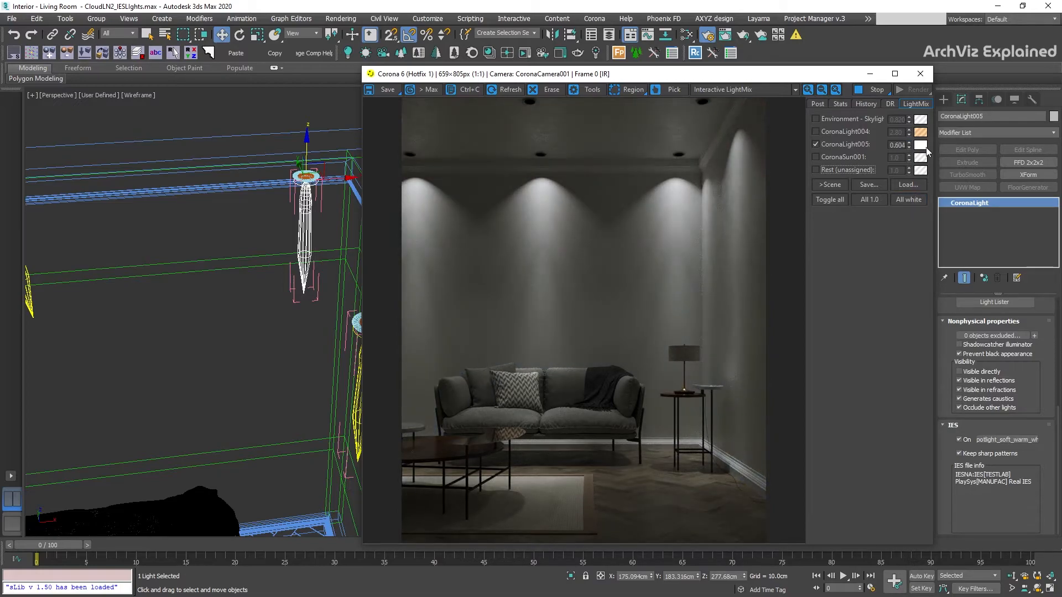
{"action": "left_click", "coordinate": [921, 144]}
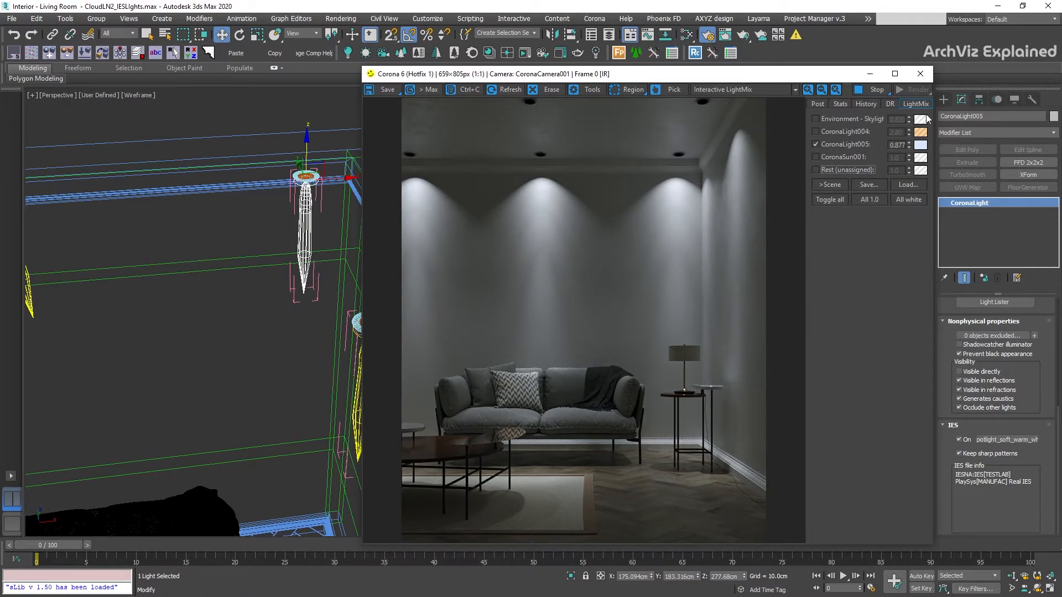
{"action": "left_click", "coordinate": [815, 131]}
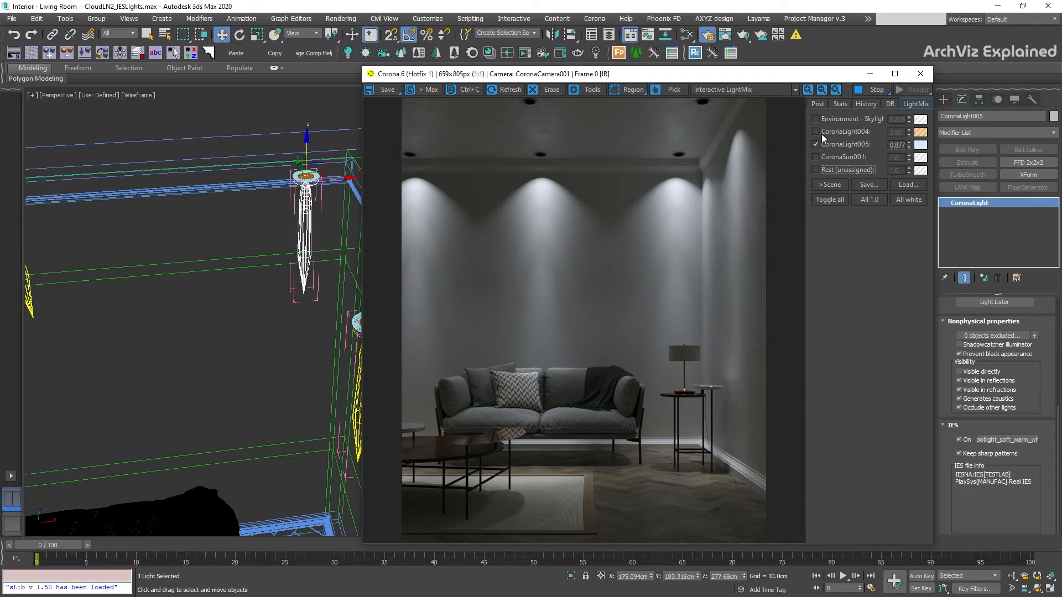
{"action": "left_click", "coordinate": [815, 119]}
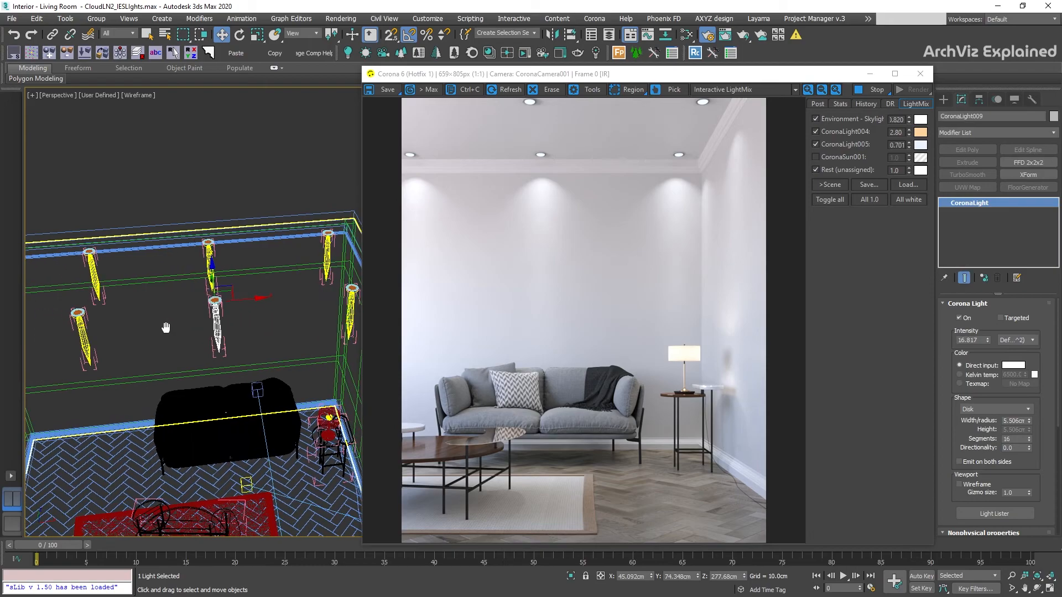
{"action": "left_click", "coordinate": [97, 347]}
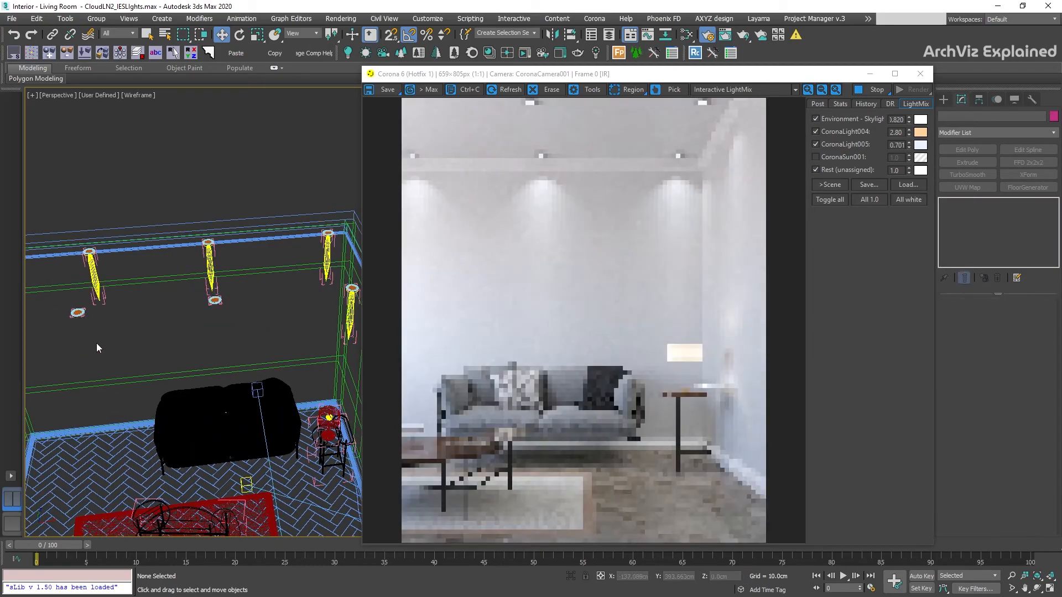